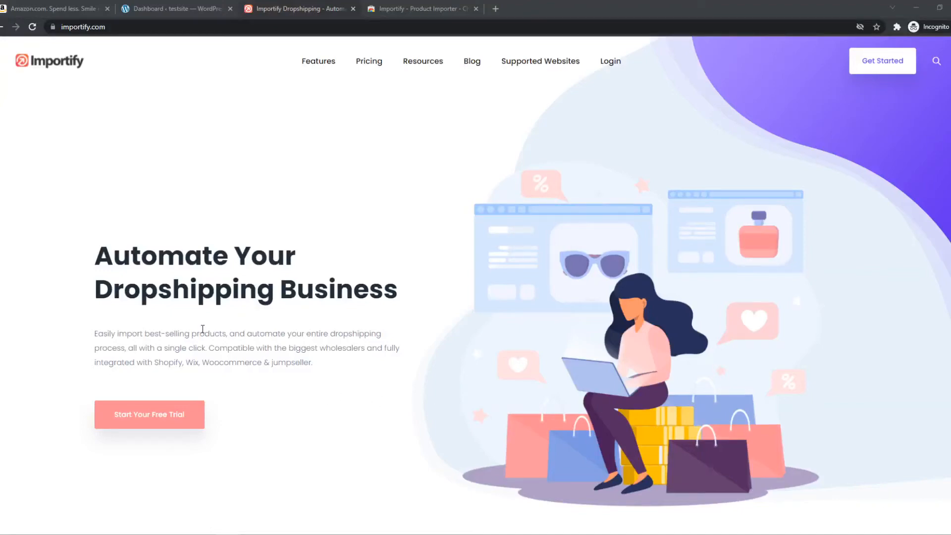
# - Check the Amazon storefront and WordPress dashboard tabs, then return to Importify
pyautogui.click(50, 9)
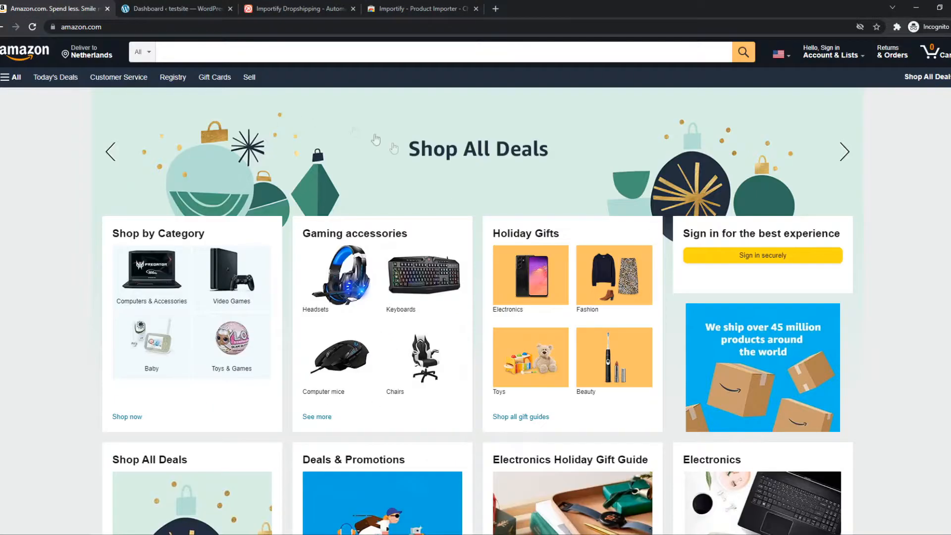
pyautogui.click(184, 9)
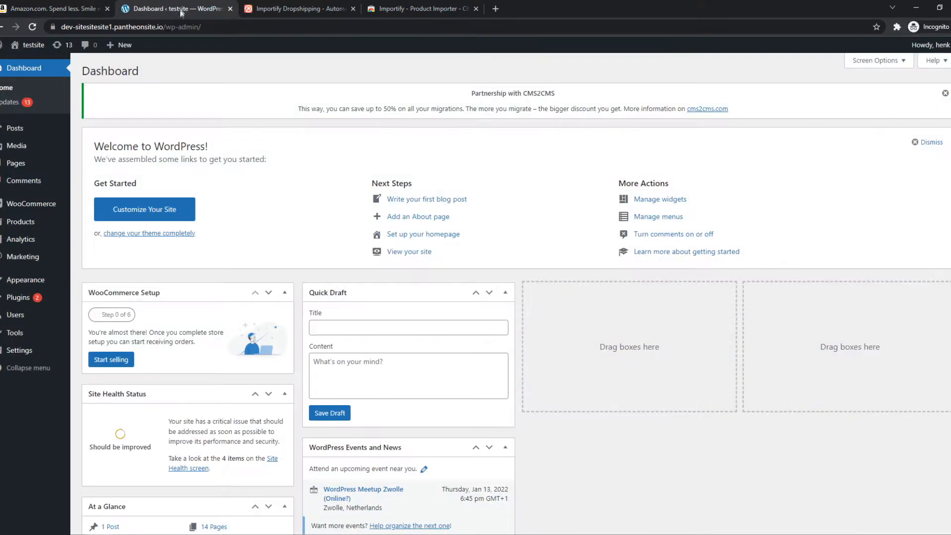
pyautogui.moveTo(171, 204)
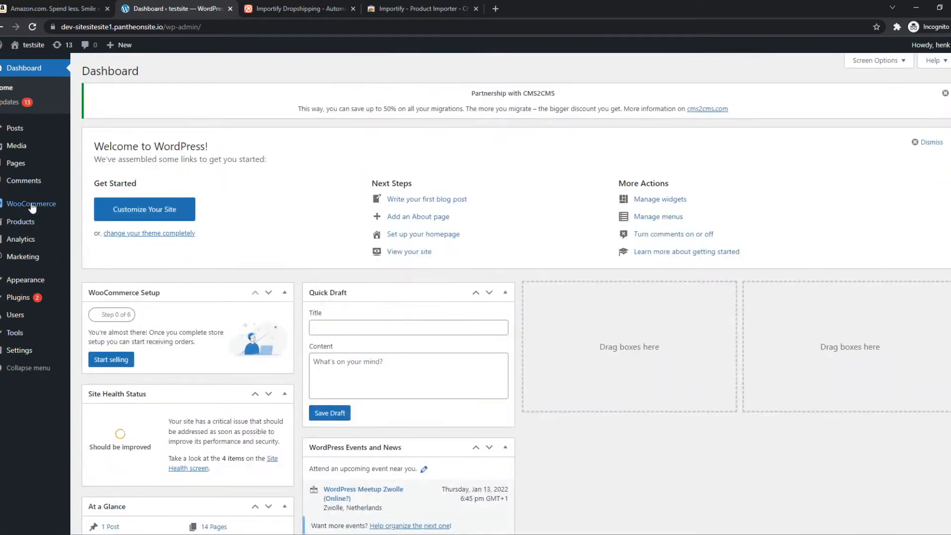
pyautogui.click(60, 8)
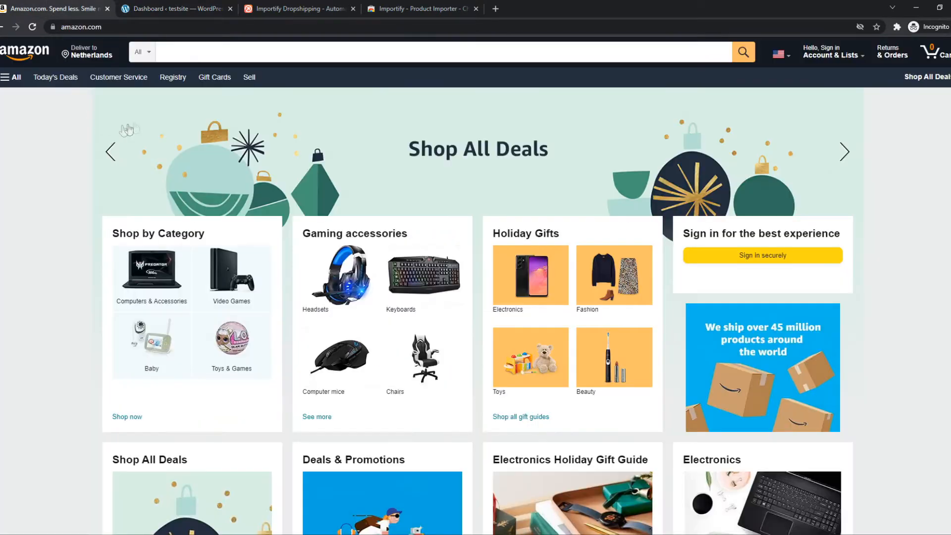
pyautogui.click(302, 9)
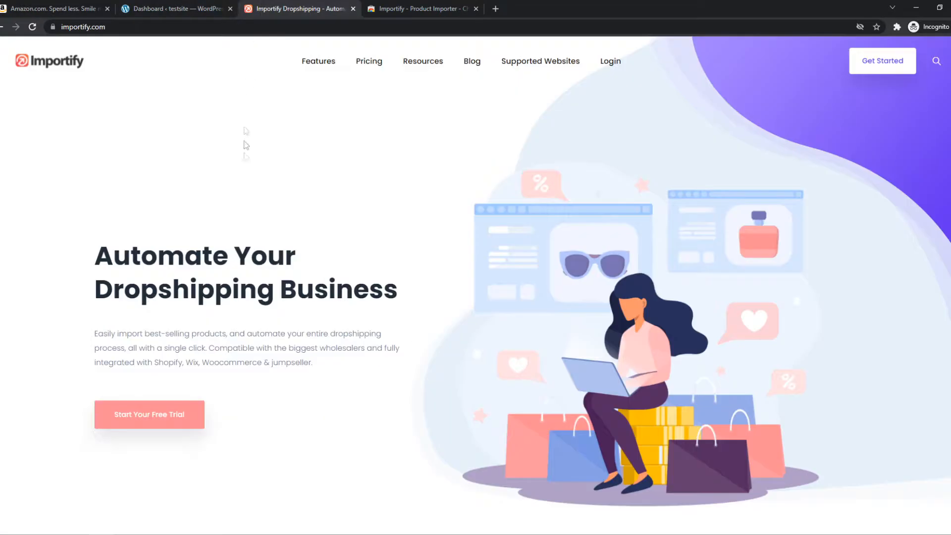
pyautogui.moveTo(249, 175)
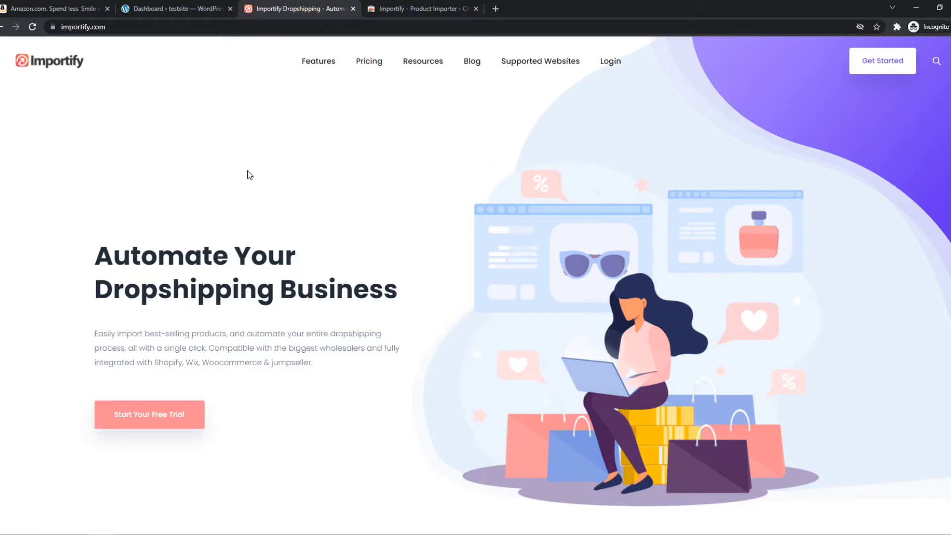
pyautogui.moveTo(911, 69)
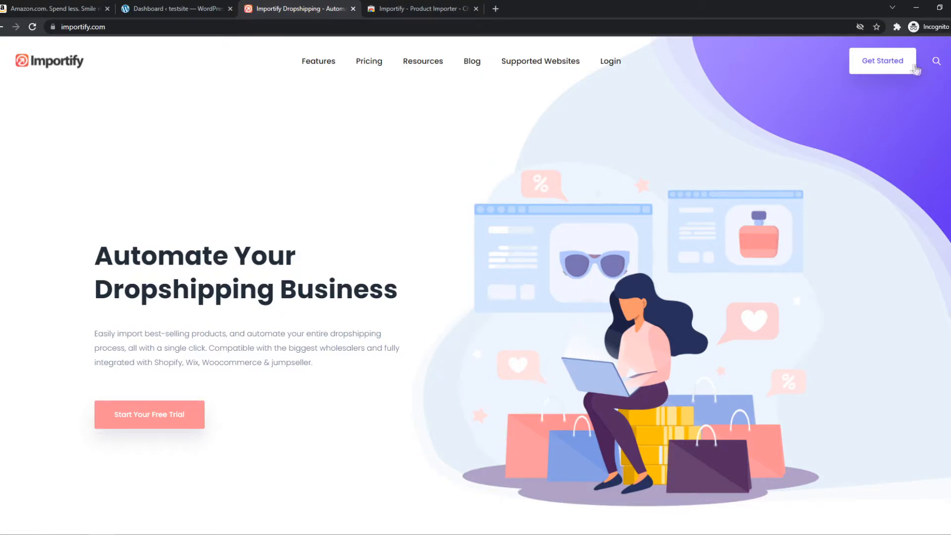
# - Submit an Importify WooCommerce sign-up with store address, email and password
pyautogui.click(882, 61)
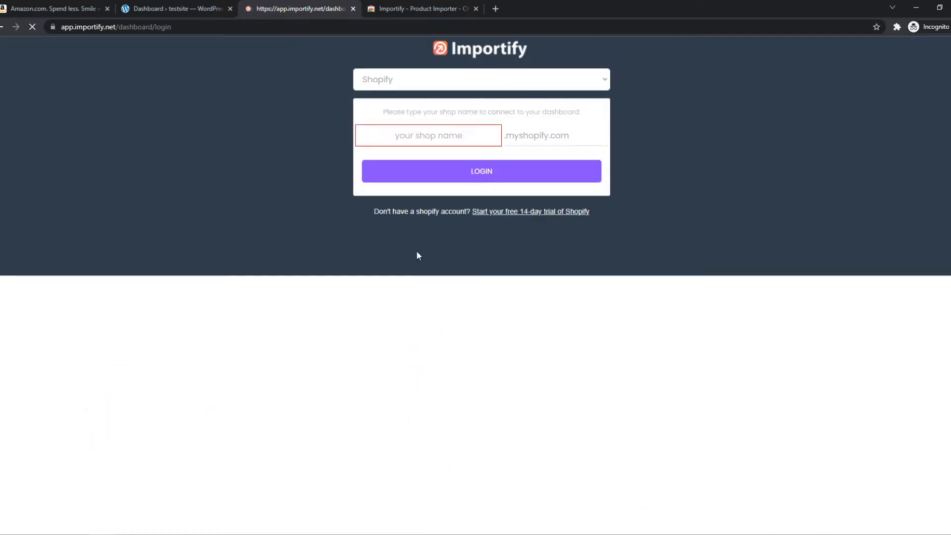
pyautogui.click(481, 80)
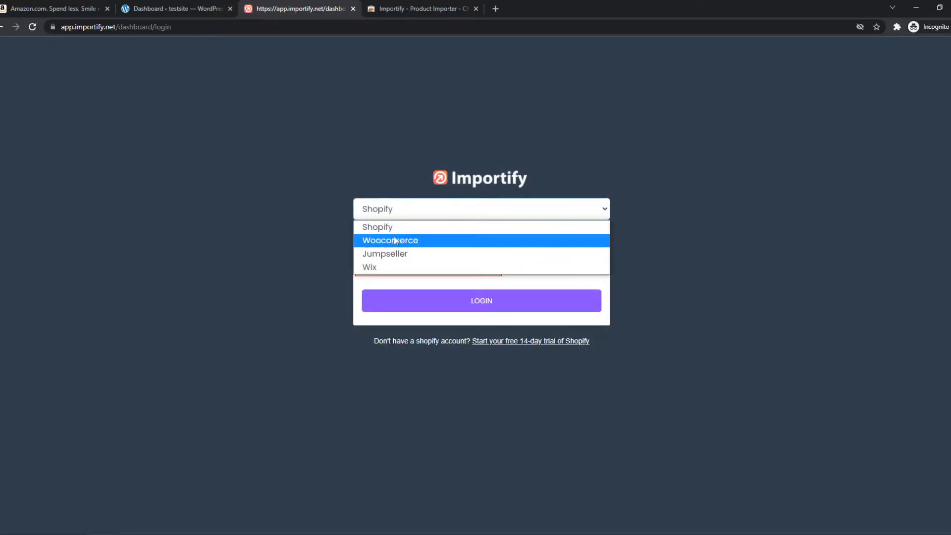
pyautogui.click(390, 241)
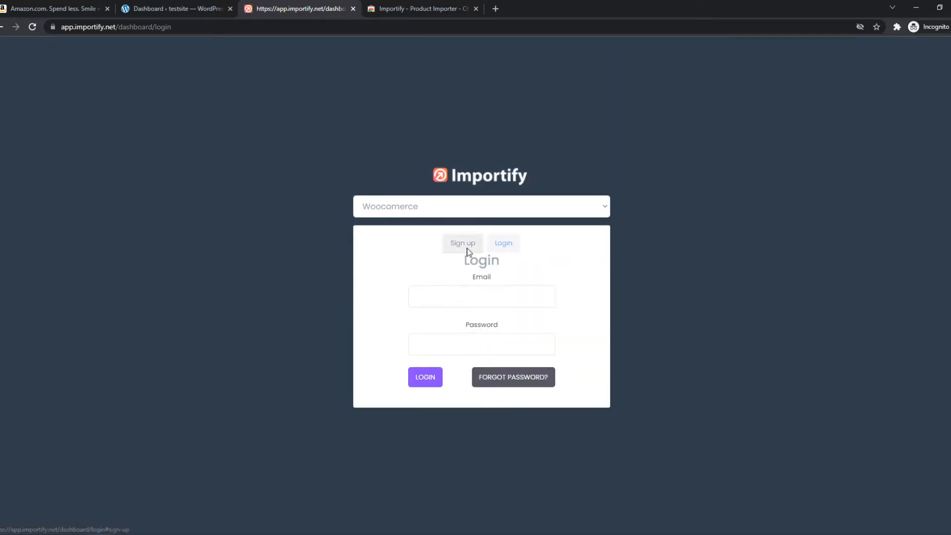
pyautogui.click(173, 9)
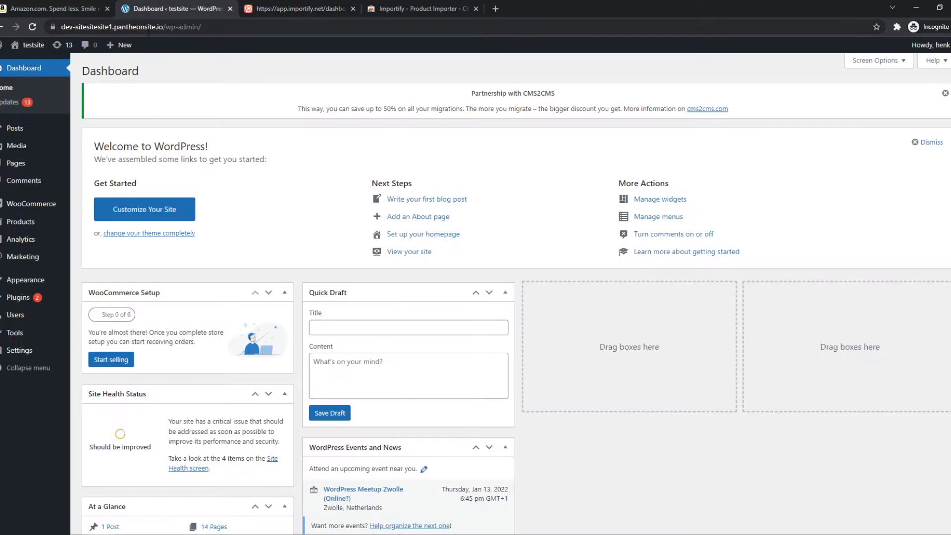
pyautogui.click(123, 27)
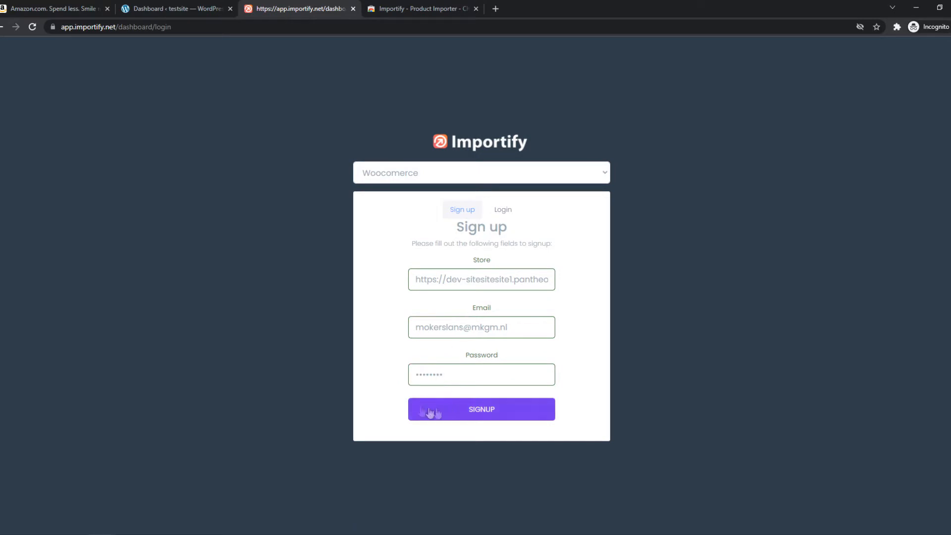
pyautogui.click(481, 409)
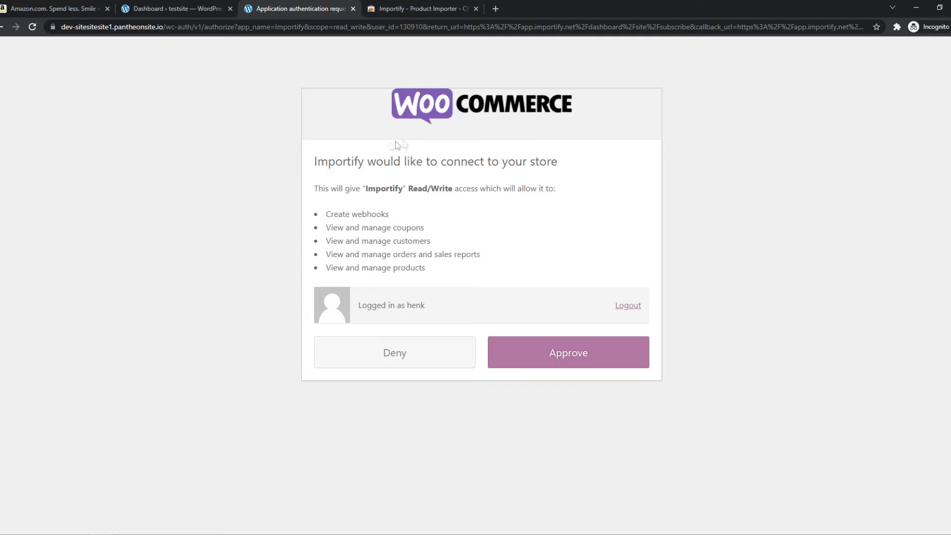
pyautogui.moveTo(286, 125)
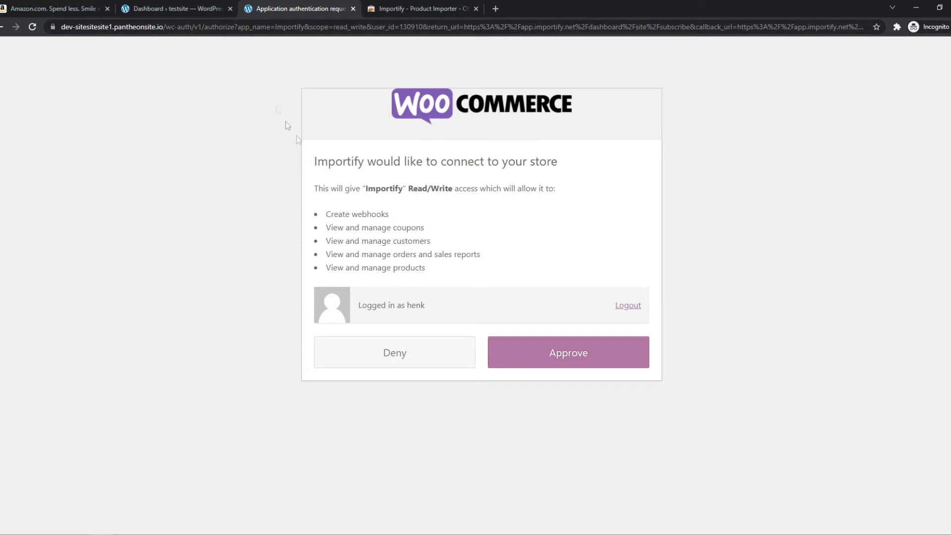
pyautogui.moveTo(367, 177)
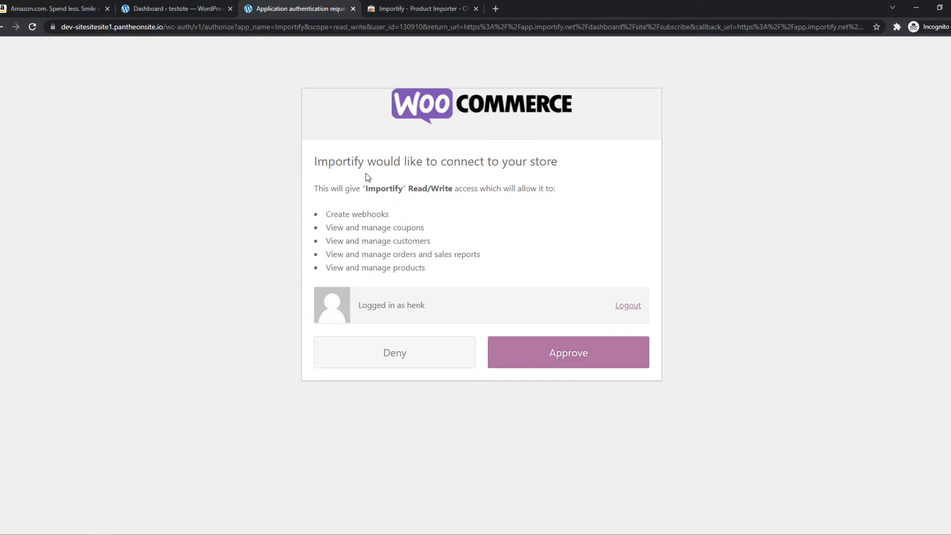
pyautogui.moveTo(374, 223)
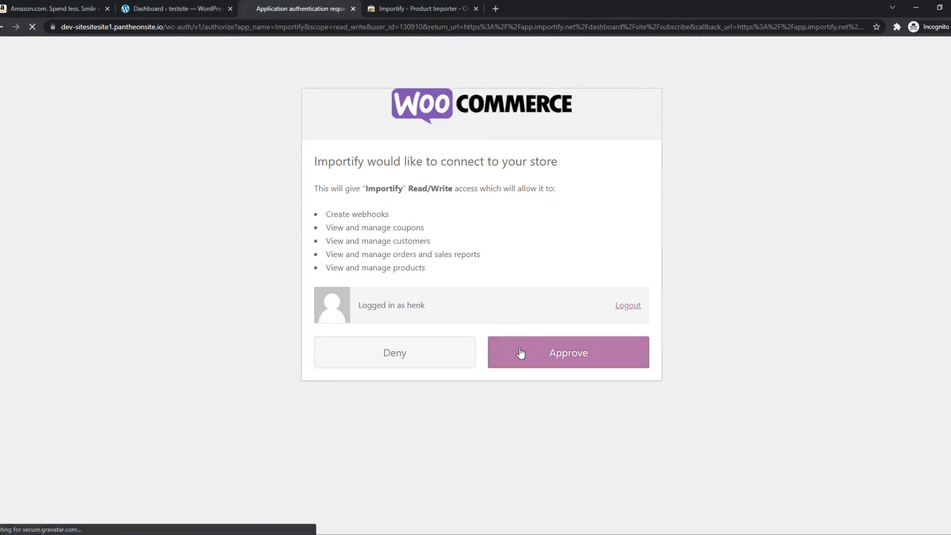
# - Approve WooCommerce's request granting Importify read/write access to the store
pyautogui.click(568, 352)
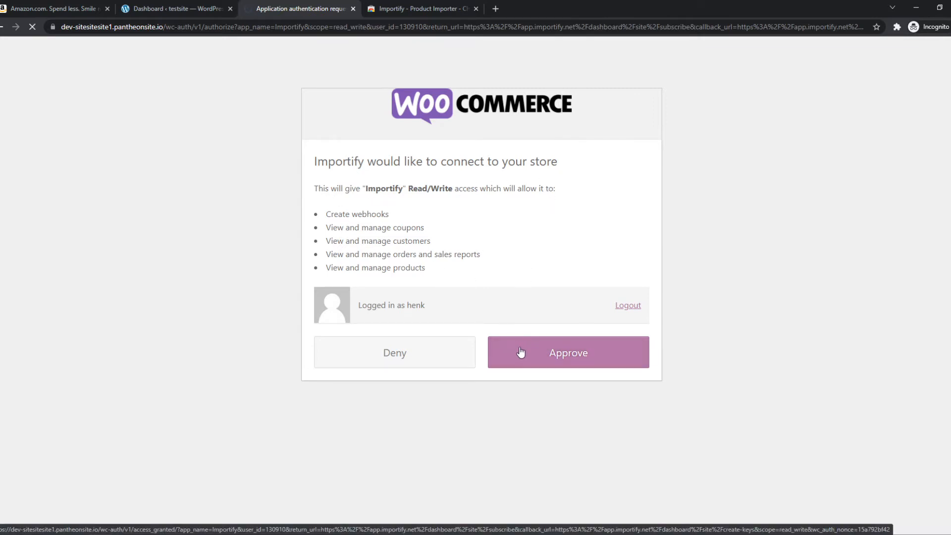
pyautogui.click(568, 352)
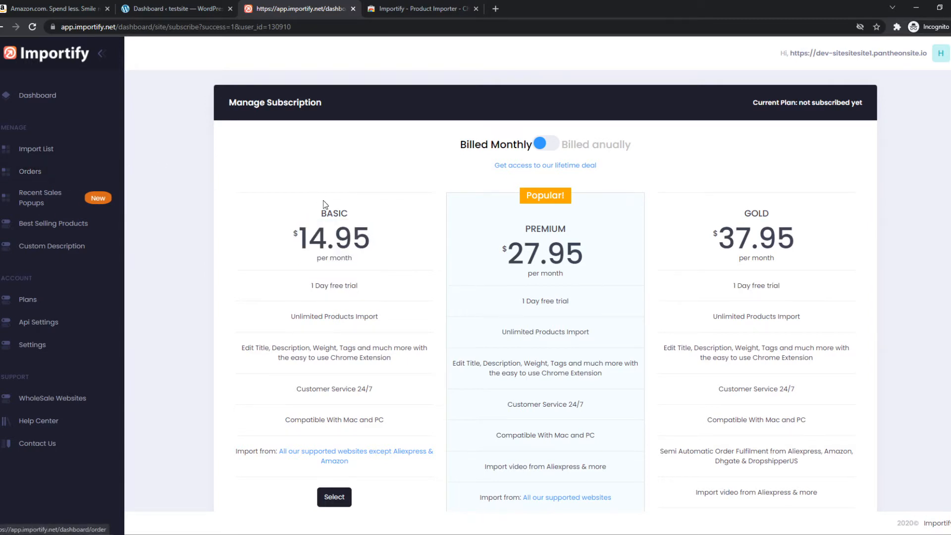
pyautogui.moveTo(433, 9)
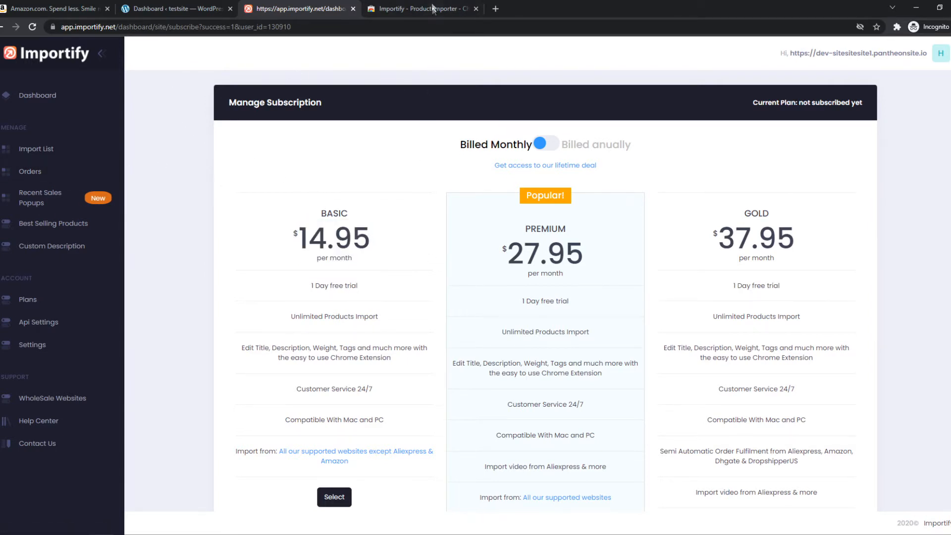
# - Confirm the Importify – Product Importer extension is added to Chrome, then return to Amazon
pyautogui.click(422, 8)
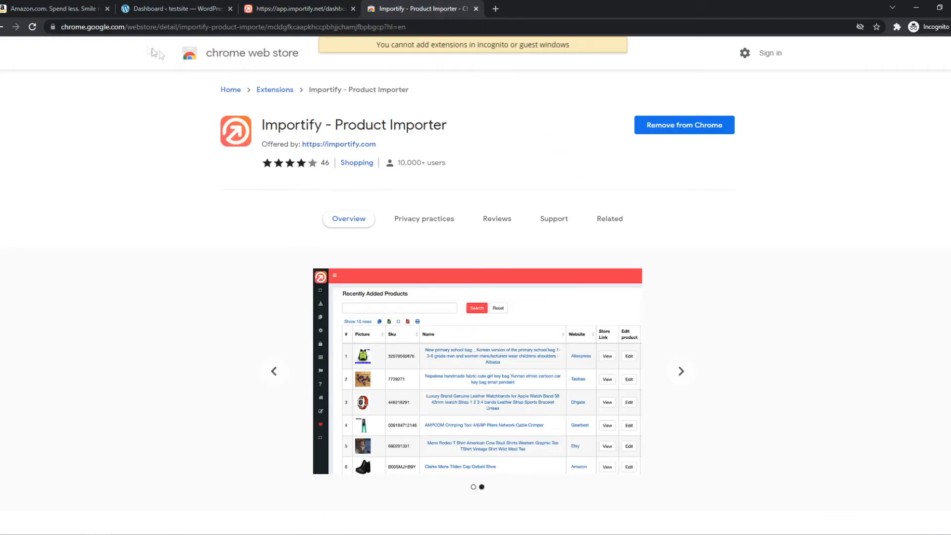
pyautogui.moveTo(471, 136)
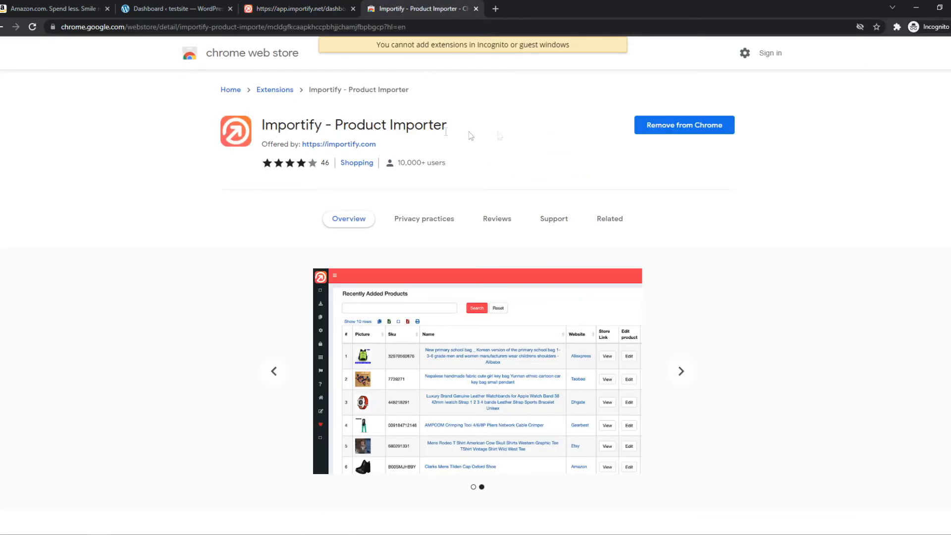
pyautogui.click(896, 26)
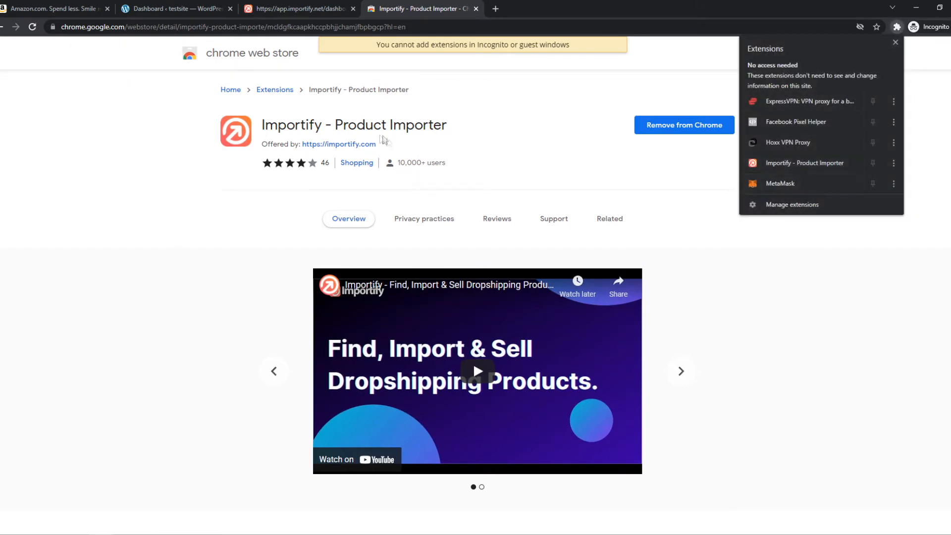
pyautogui.click(45, 8)
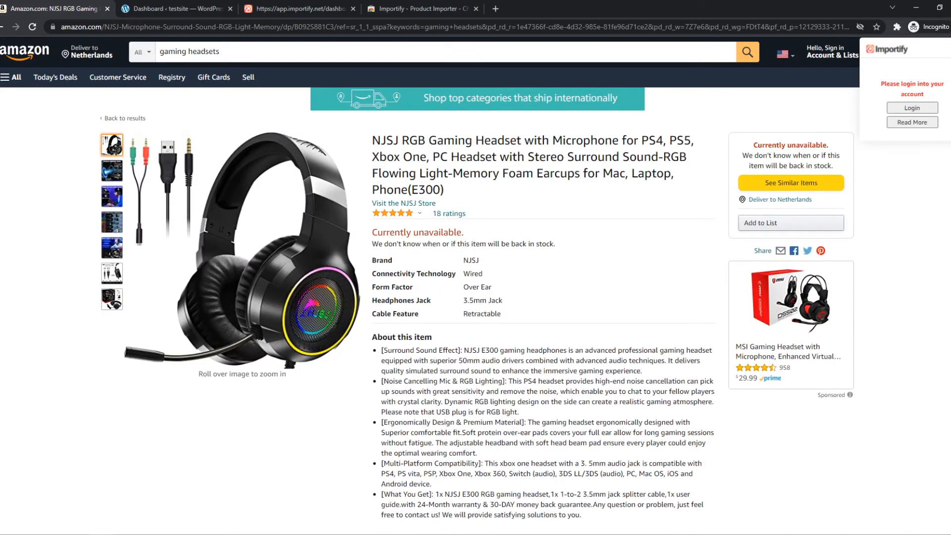
# - Sign in to Importify from the extension's login prompt on the headset page
pyautogui.click(306, 9)
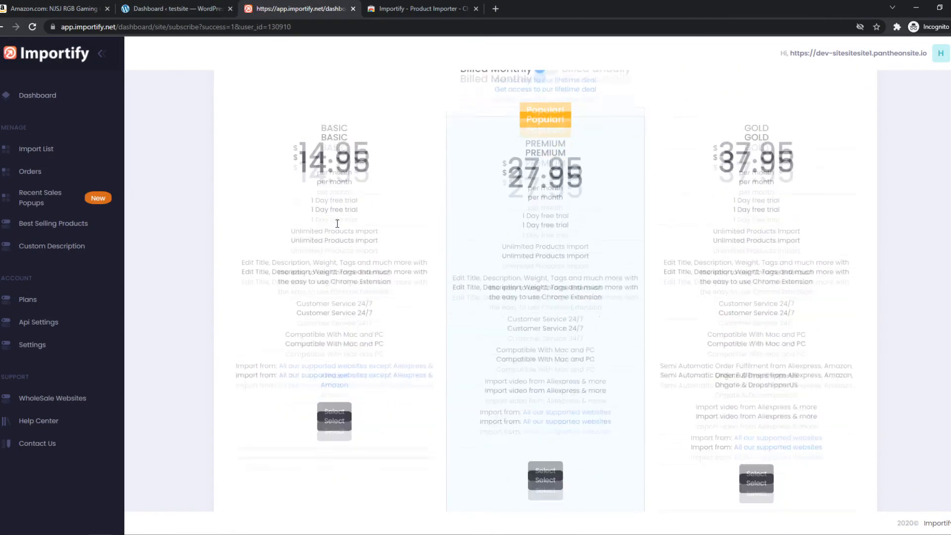
pyautogui.click(59, 8)
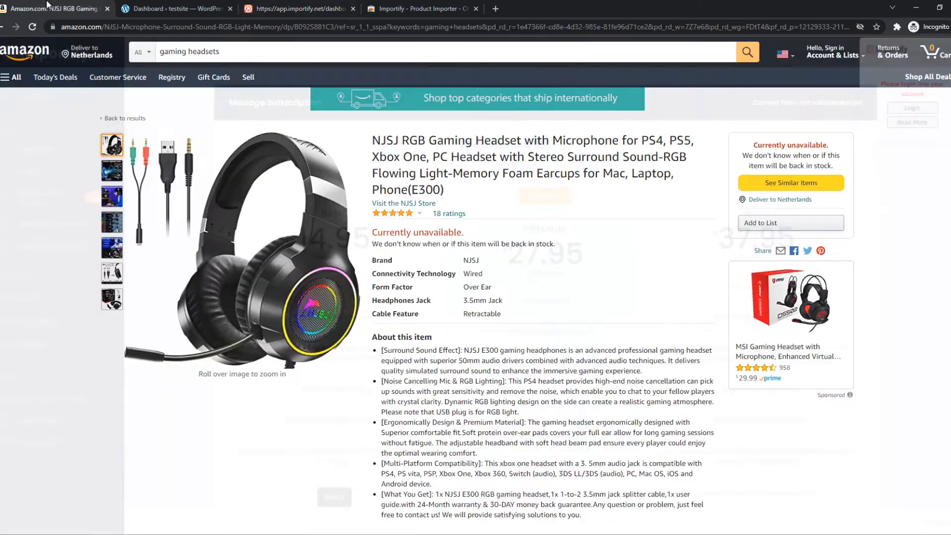
pyautogui.click(302, 8)
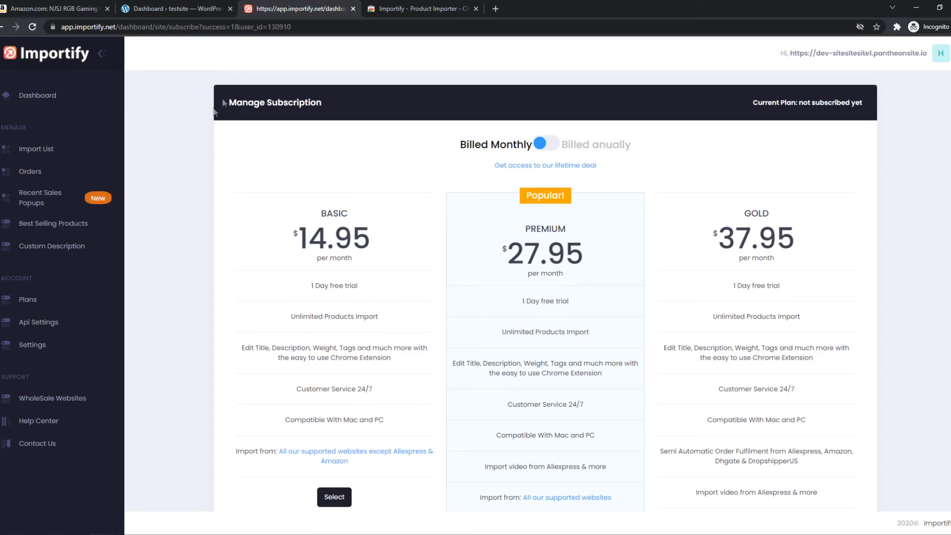
pyautogui.moveTo(43, 160)
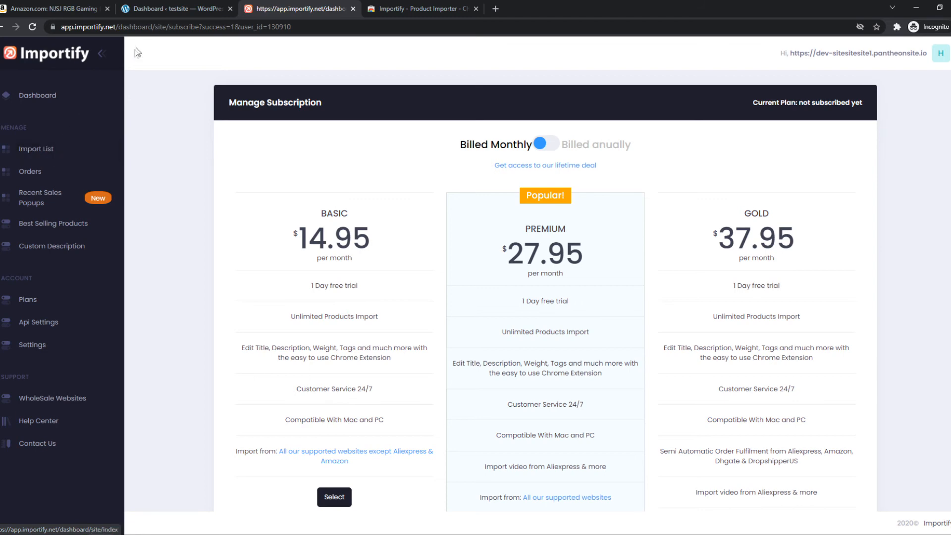
pyautogui.click(183, 9)
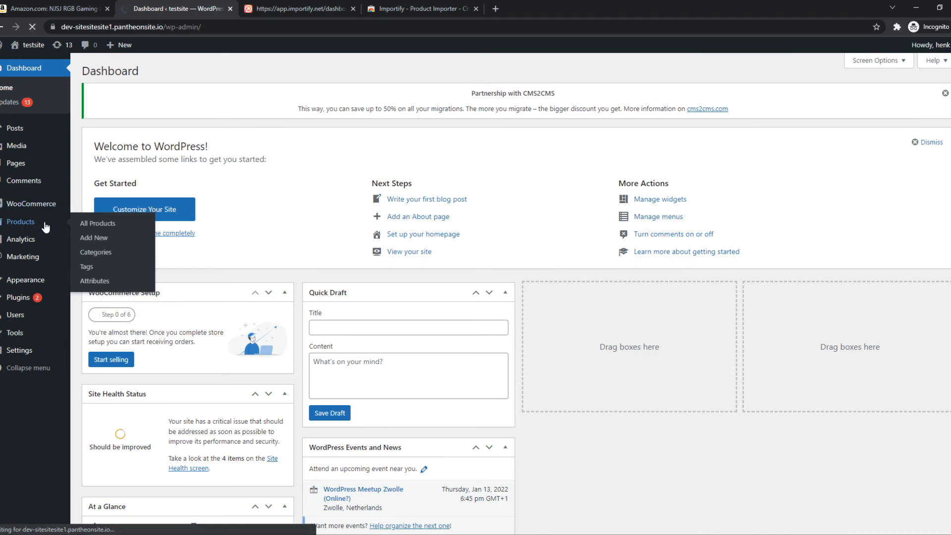
# - Open WordPress All Products to show the store's empty product list
pyautogui.click(97, 223)
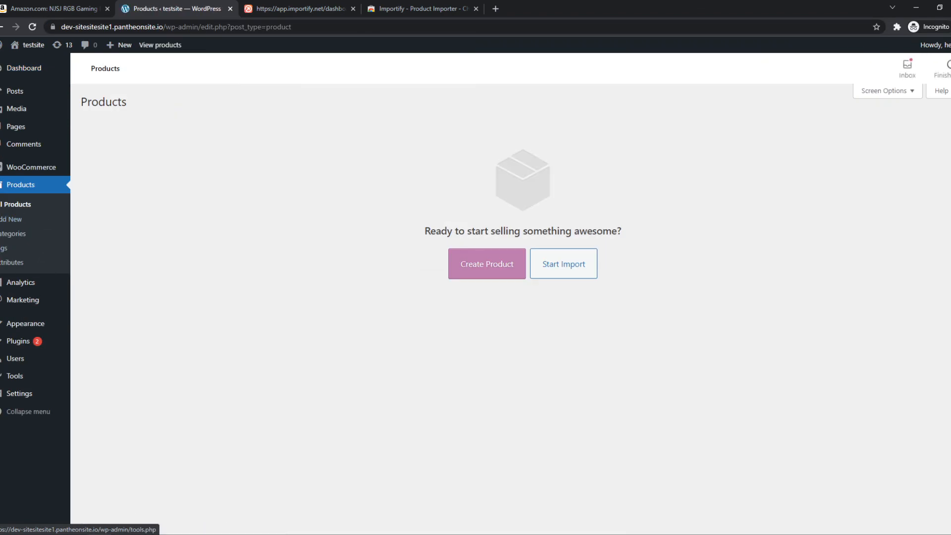